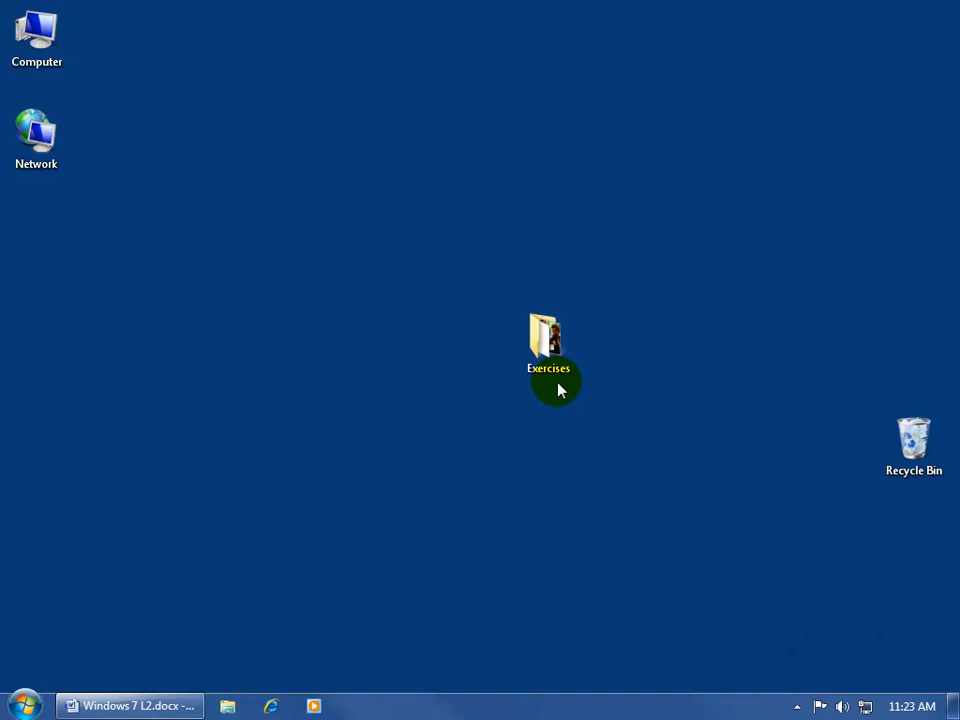
mouse_move(445, 430)
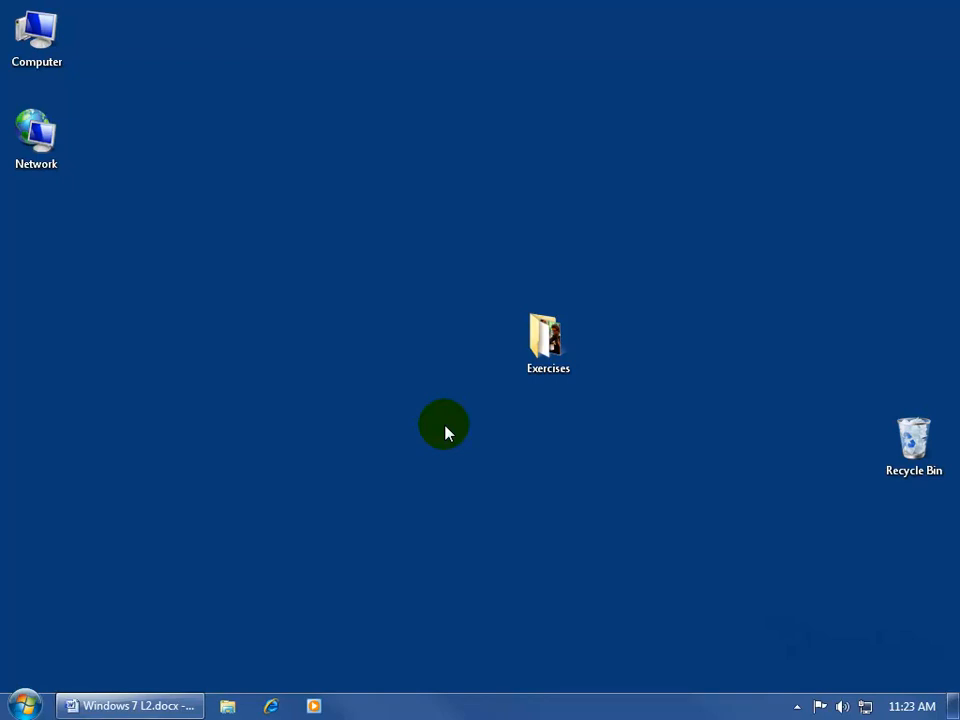
mouse_move(360, 378)
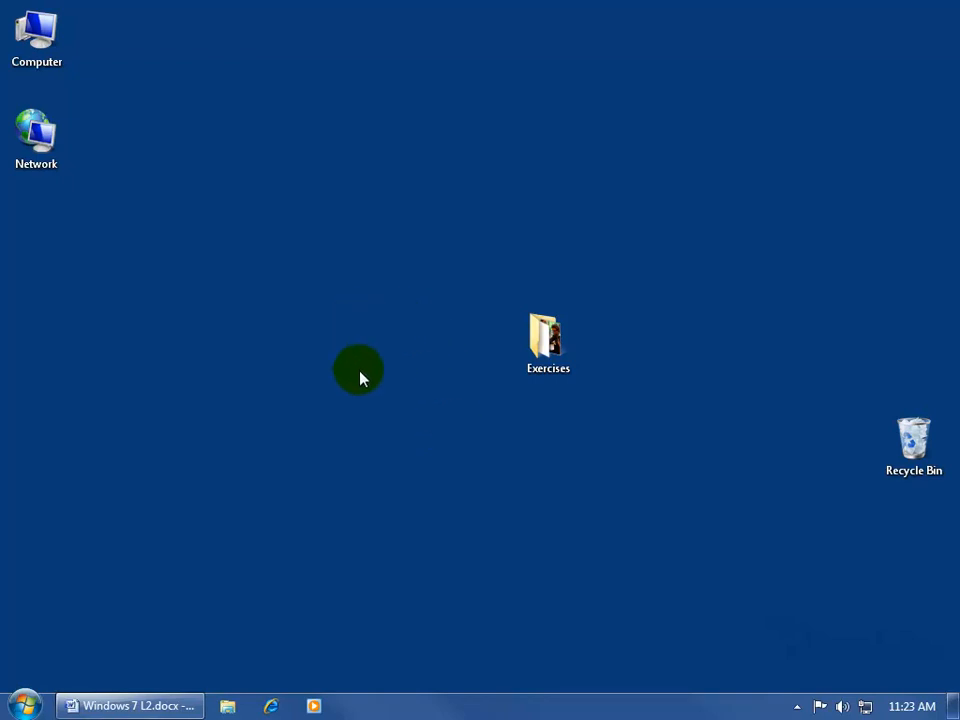
Open the Display page from the desktop's Personalize settings.
right_click(359, 369)
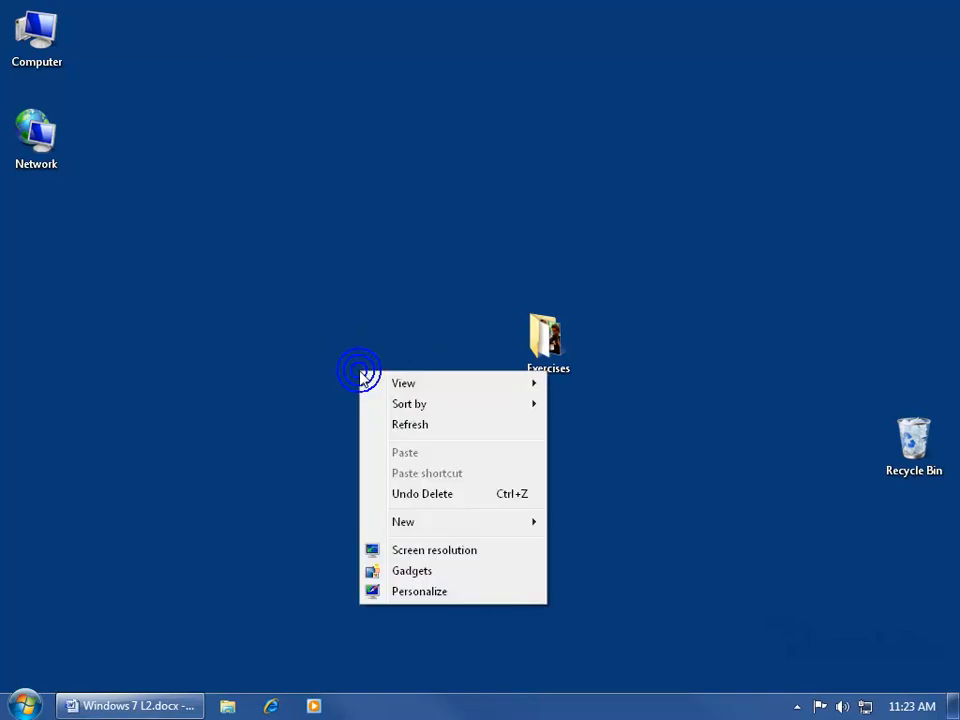
left_click(419, 591)
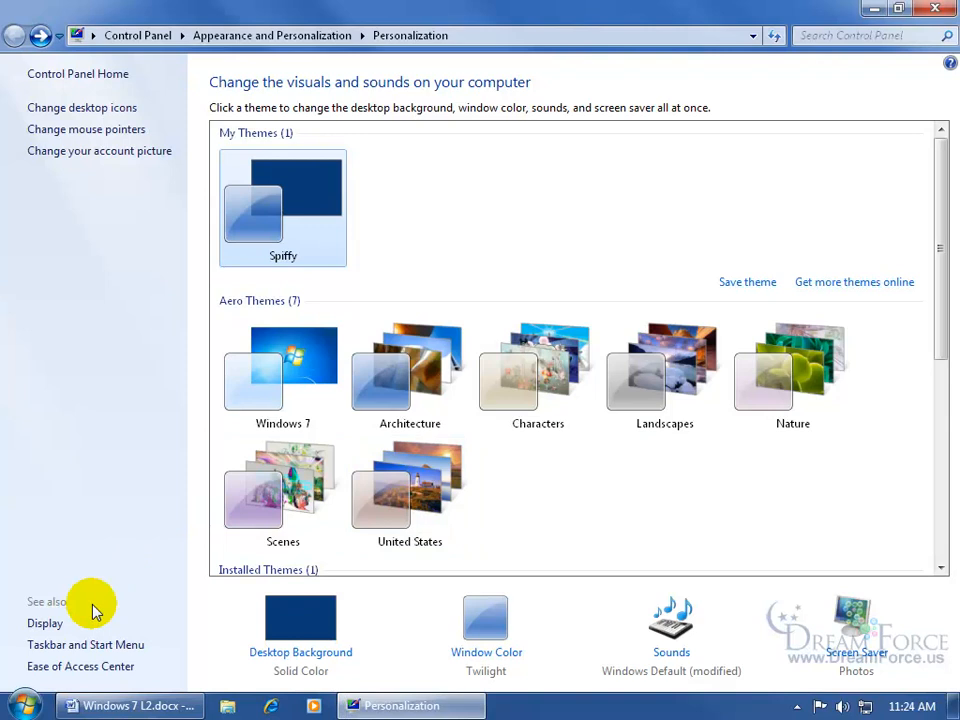
left_click(44, 623)
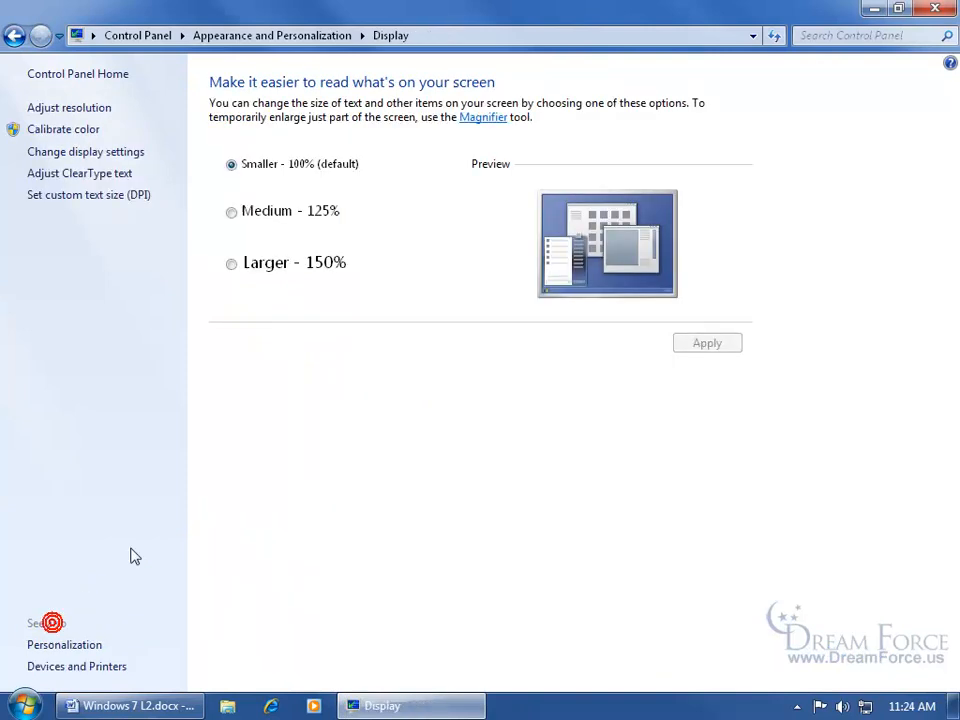
mouse_move(80, 173)
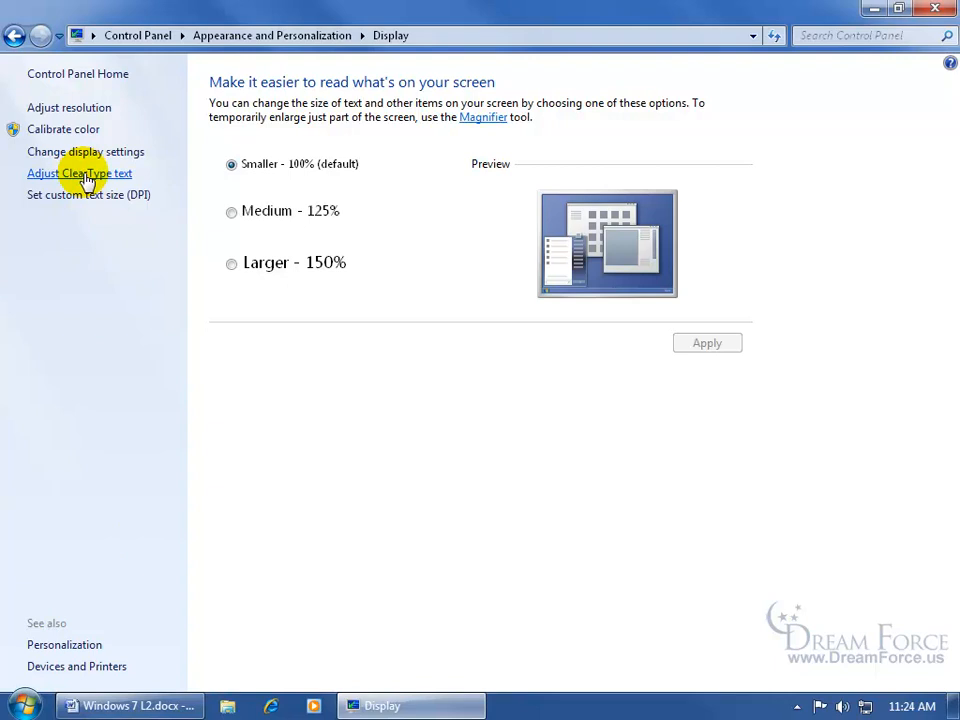
Start the ClearType Text Tuner and keep the current 1024x768 resolution.
left_click(79, 173)
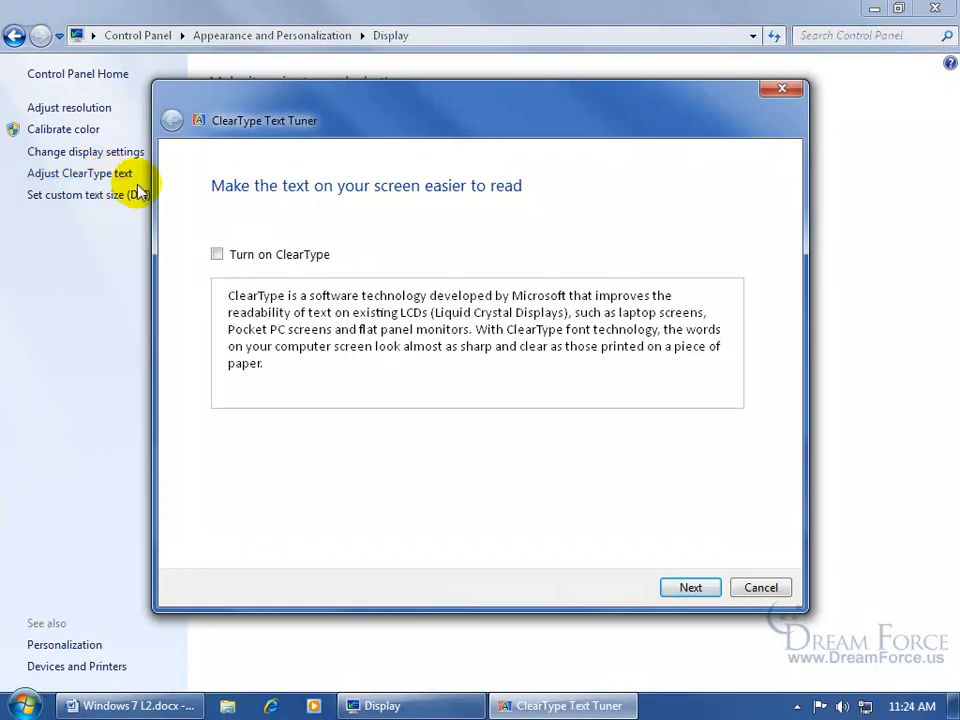
mouse_move(238, 248)
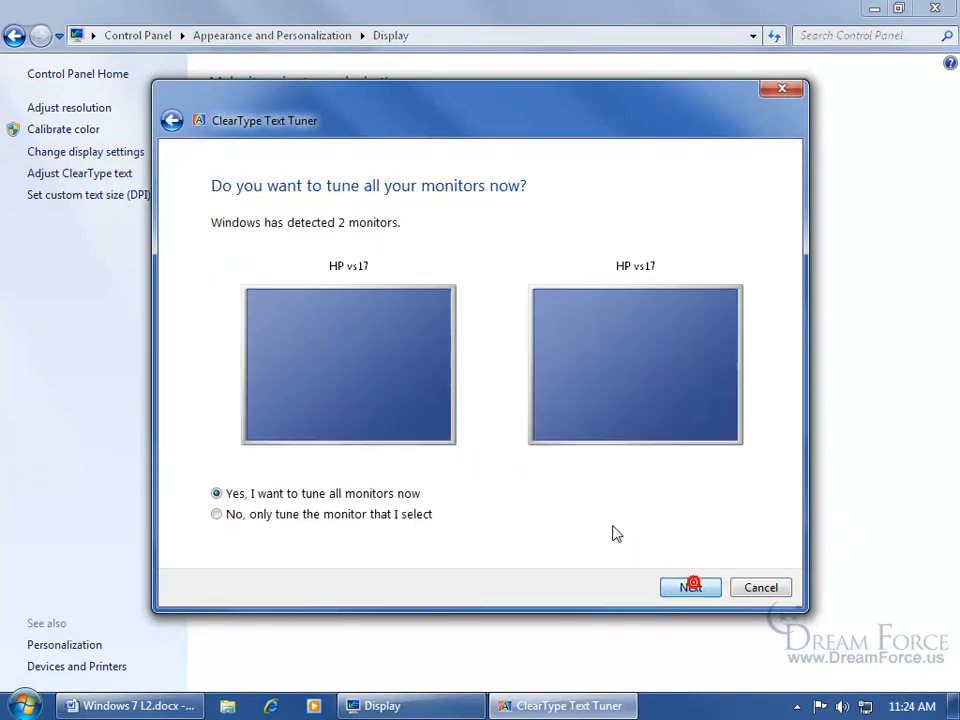
mouse_move(515, 415)
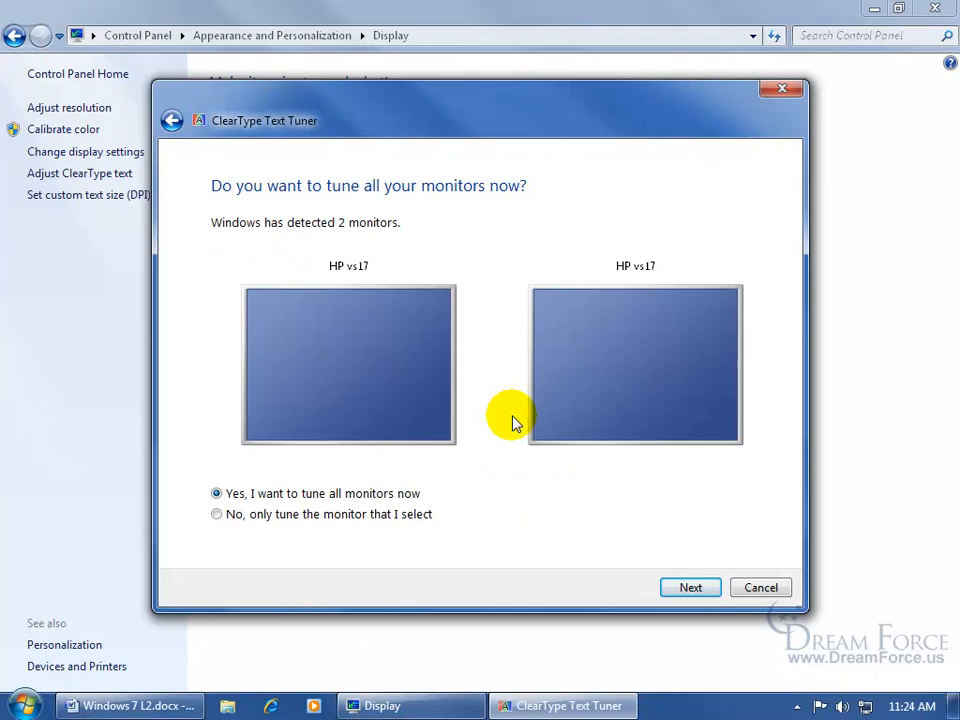
mouse_move(315, 245)
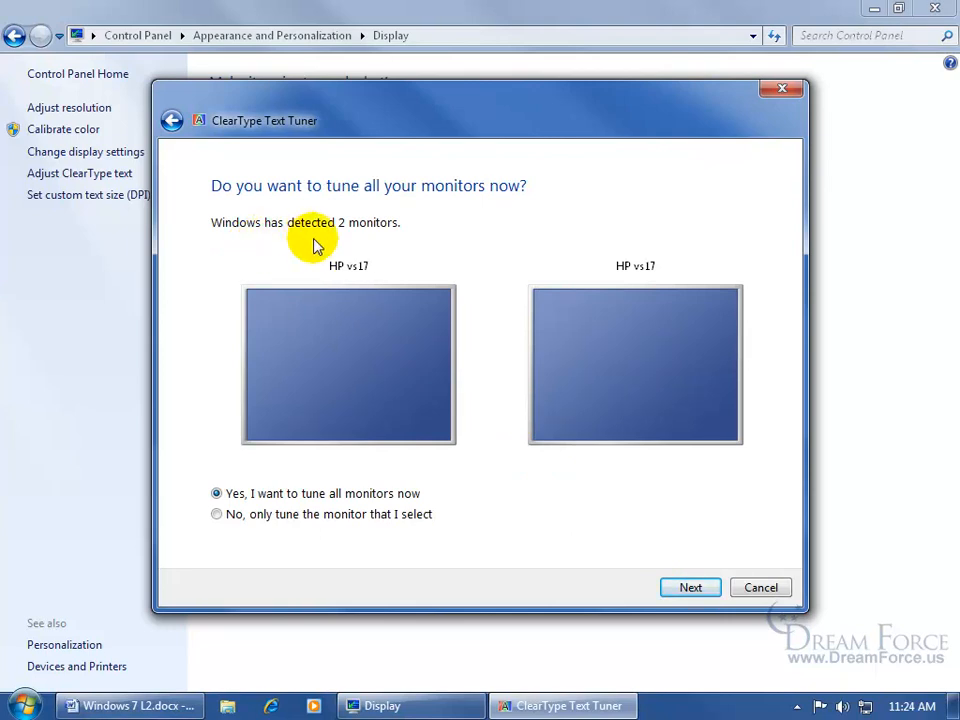
mouse_move(369, 471)
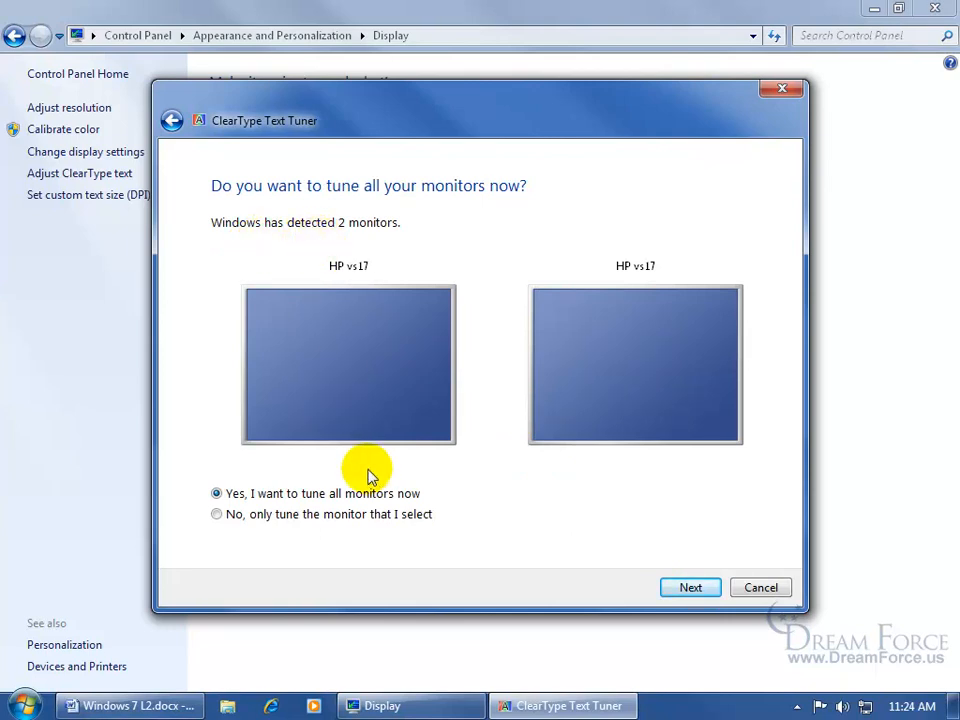
mouse_move(390, 473)
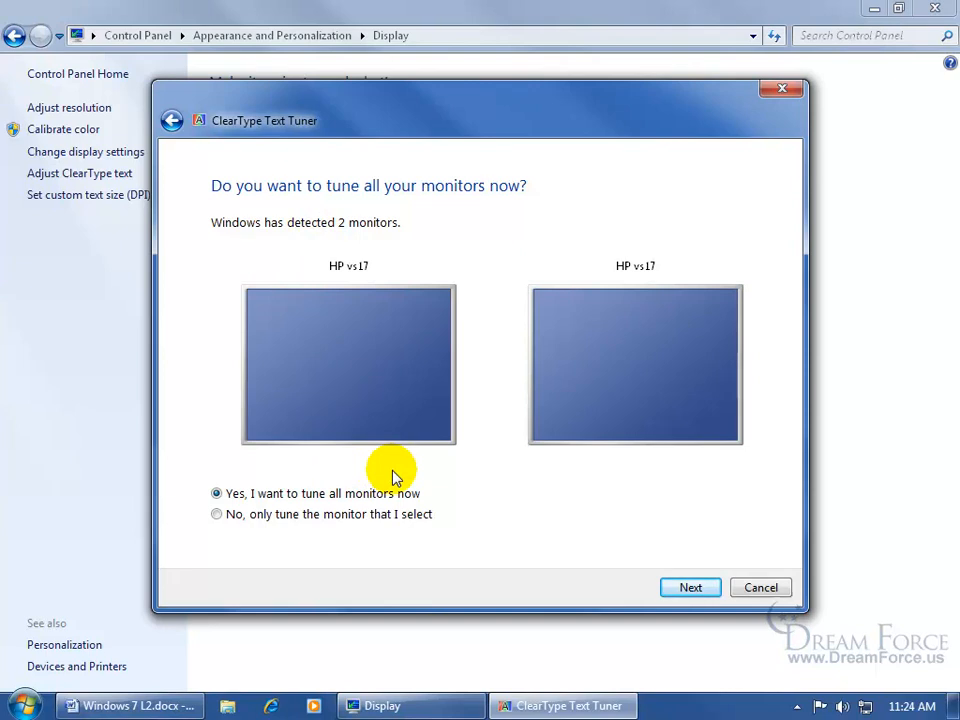
mouse_move(395, 521)
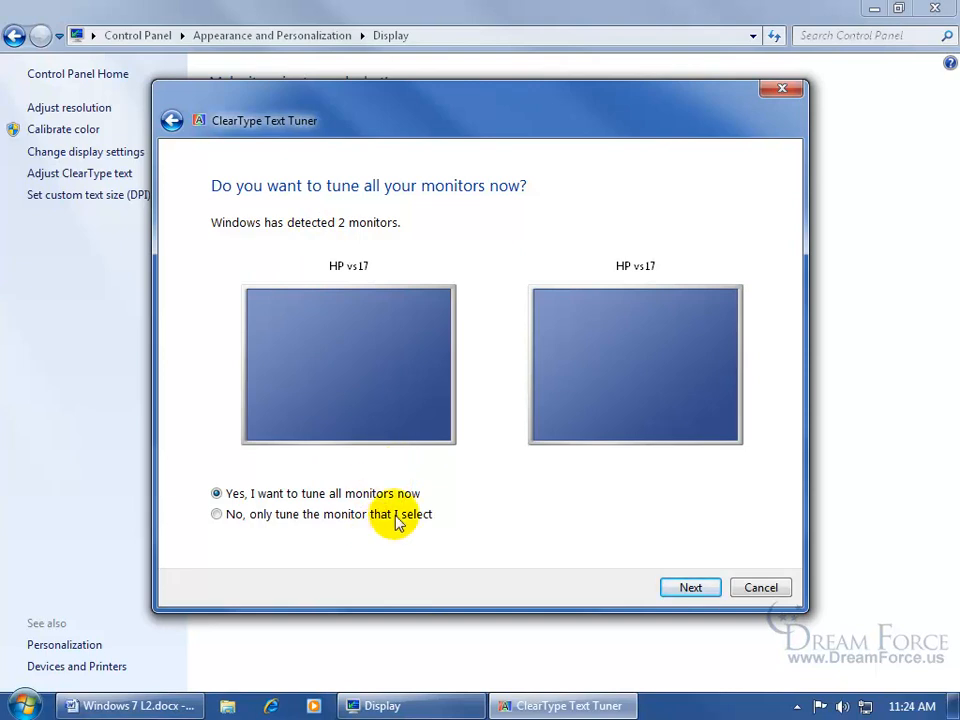
mouse_move(428, 492)
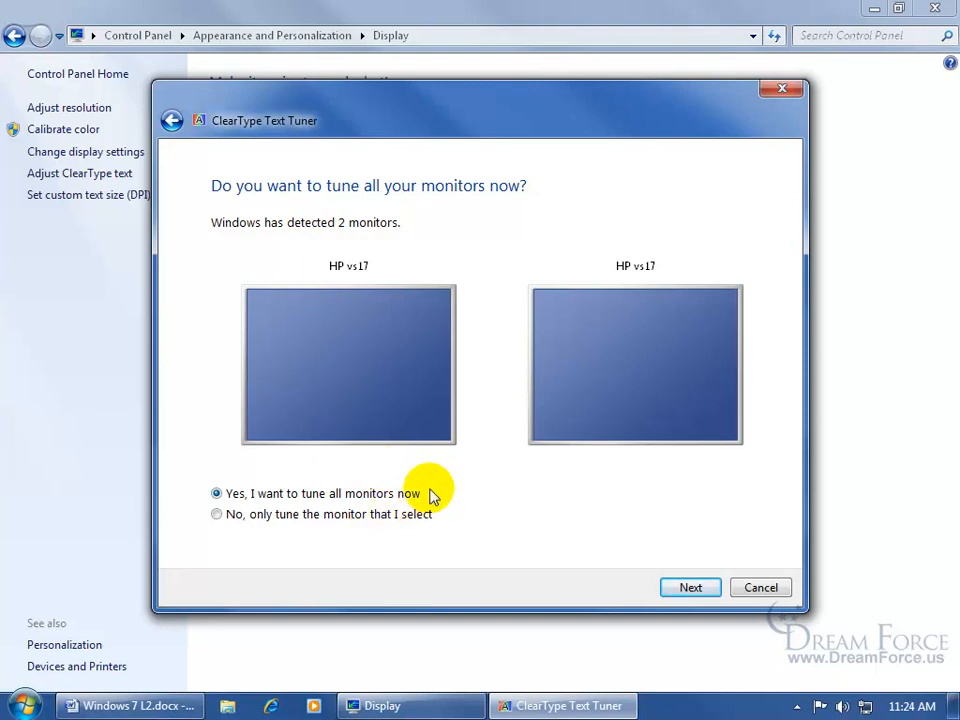
left_click(690, 587)
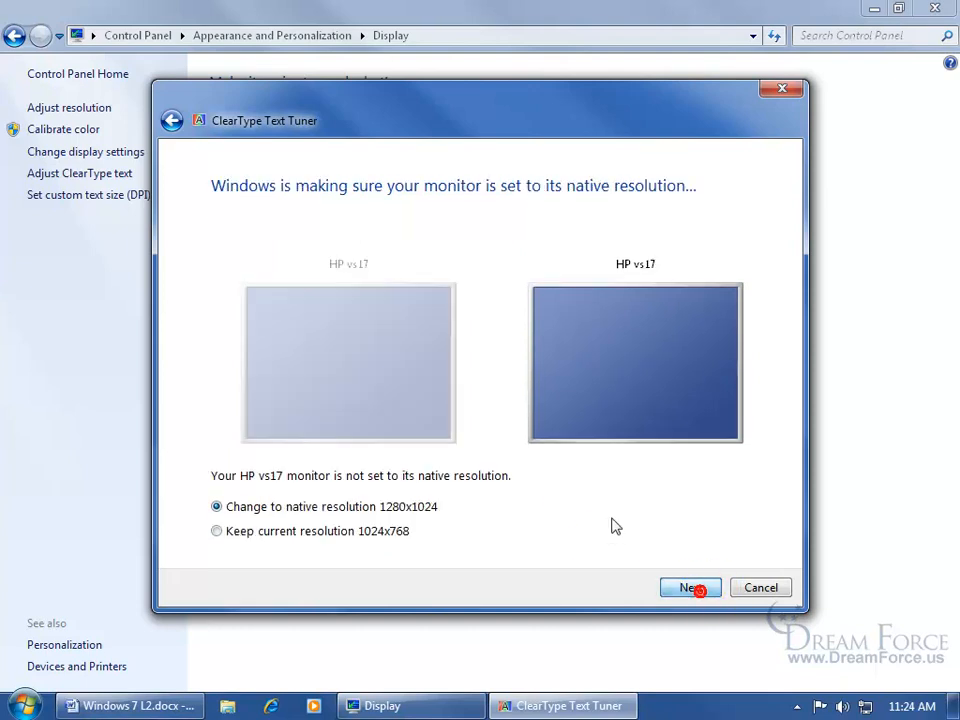
mouse_move(613, 519)
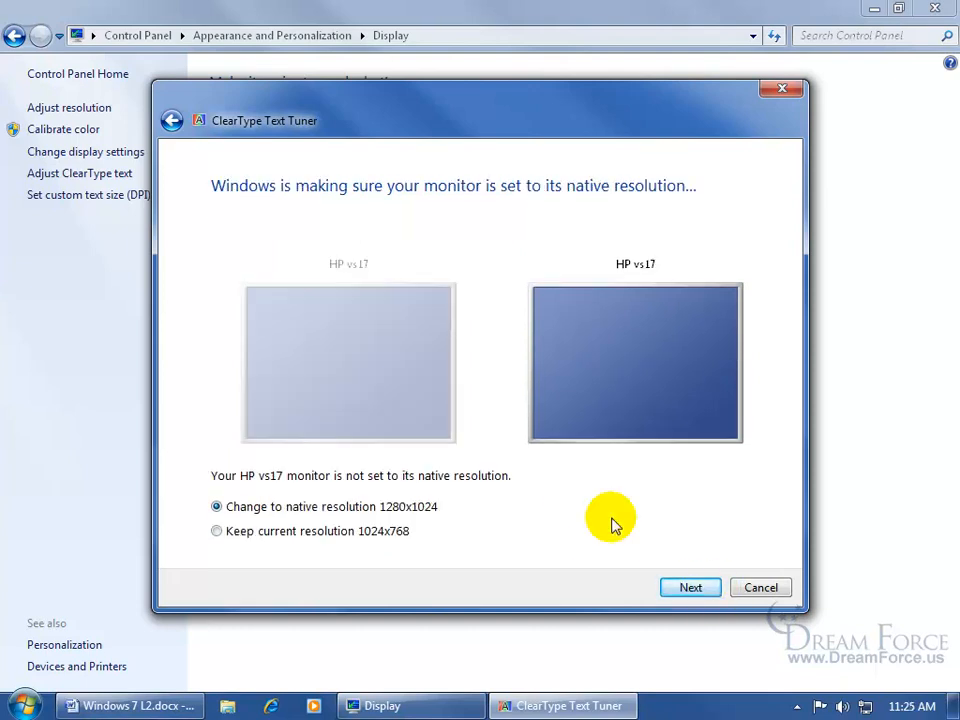
mouse_move(445, 525)
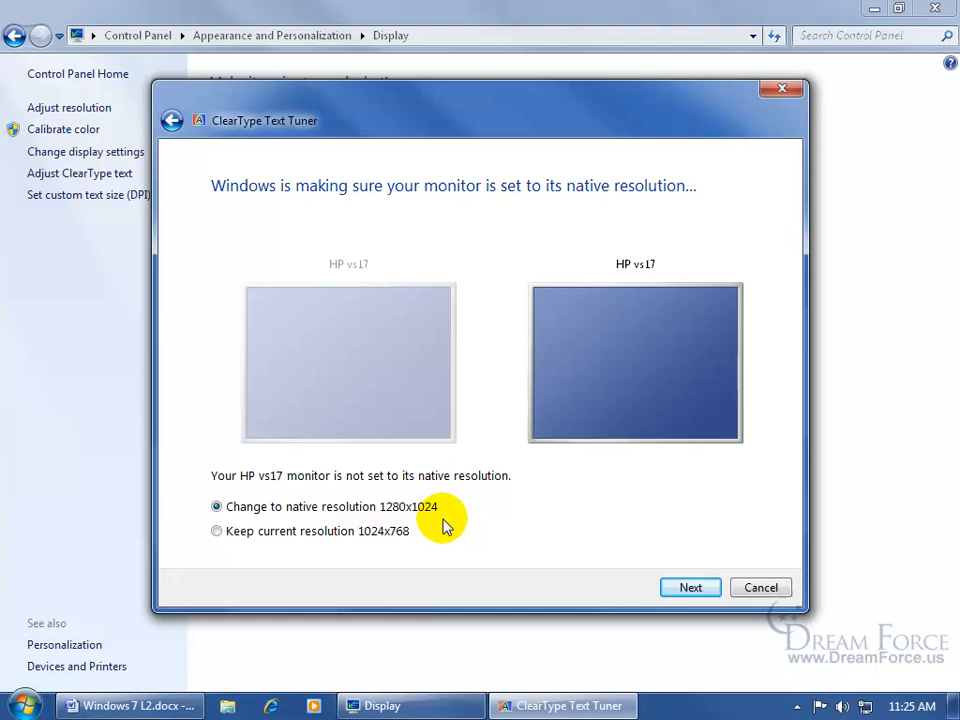
left_click(216, 531)
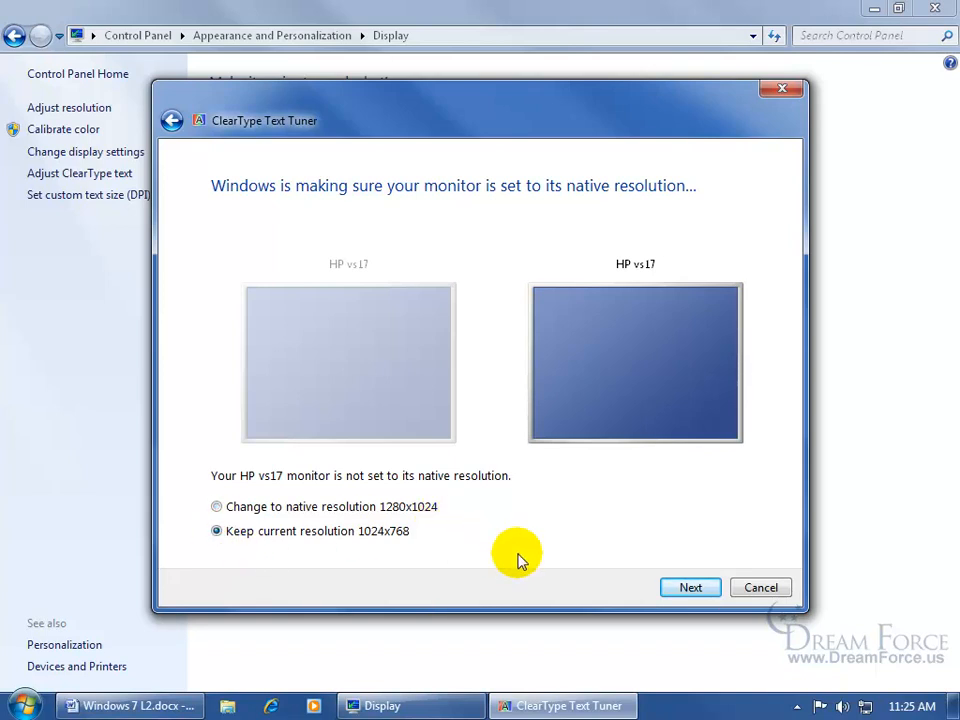
left_click(690, 587)
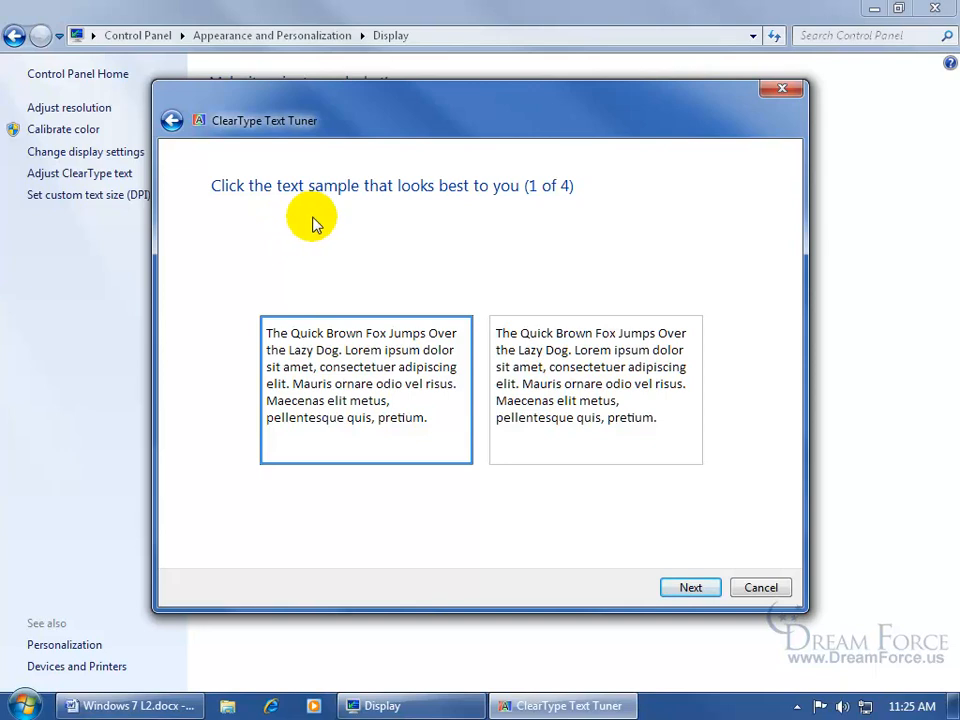
mouse_move(500, 218)
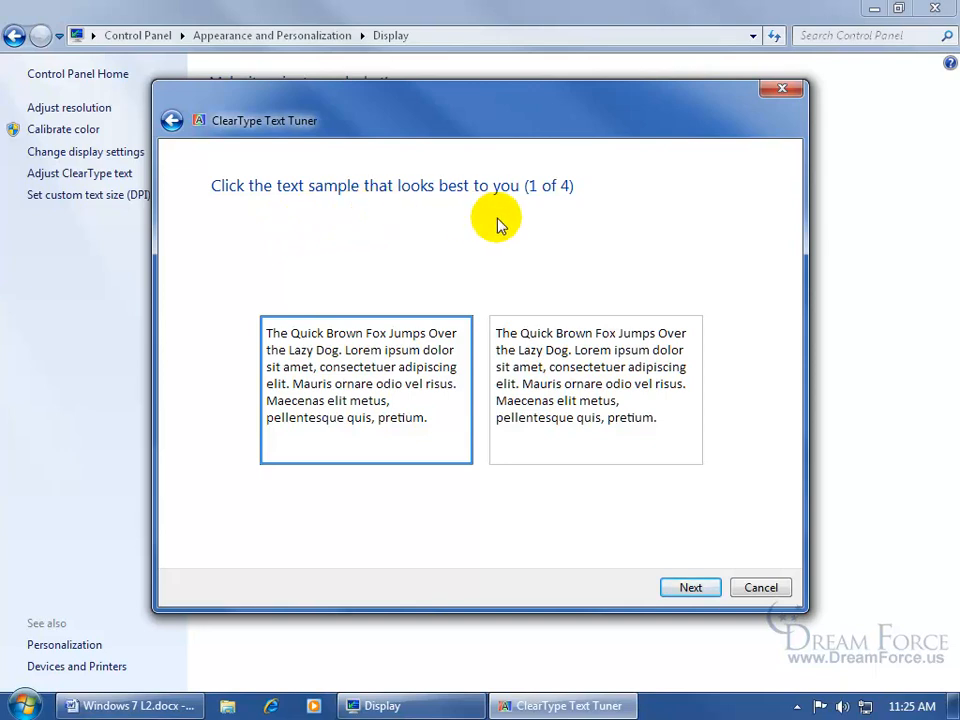
mouse_move(545, 270)
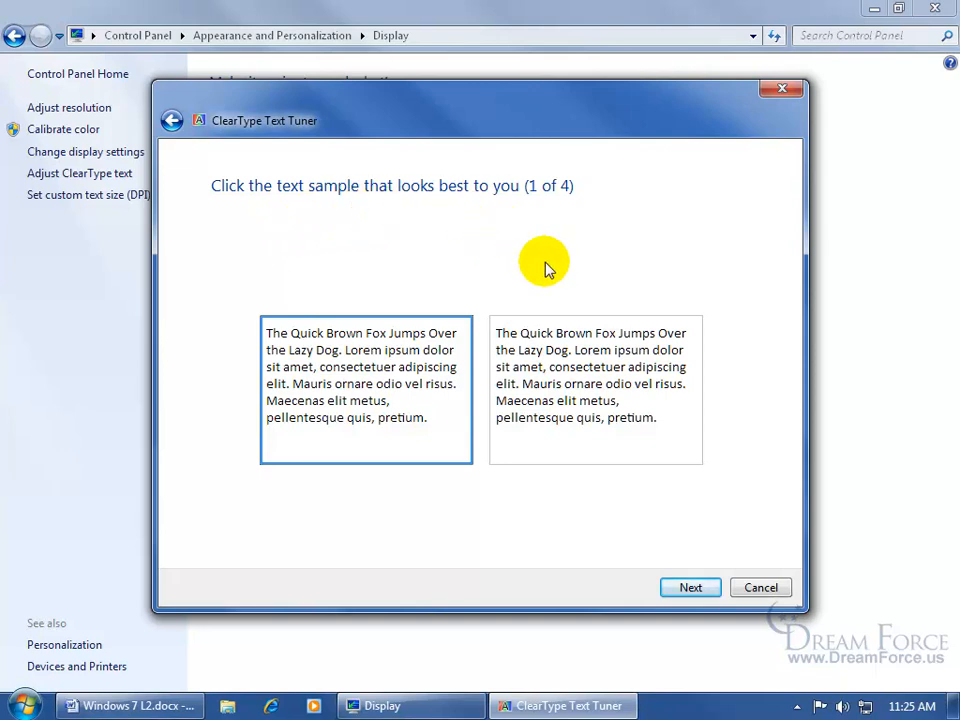
mouse_move(613, 491)
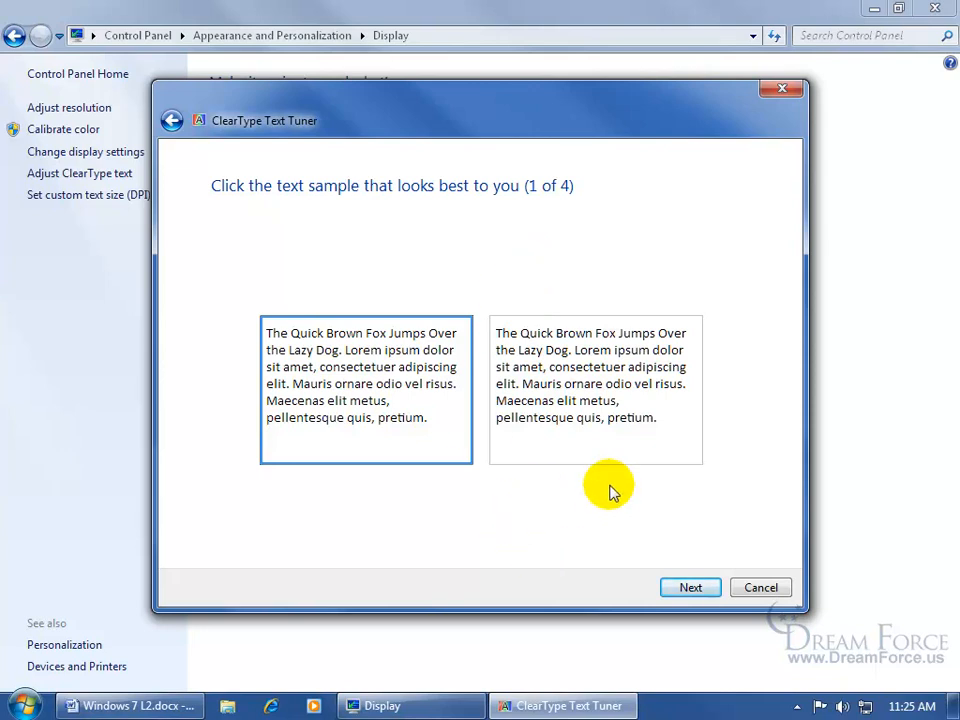
mouse_move(640, 448)
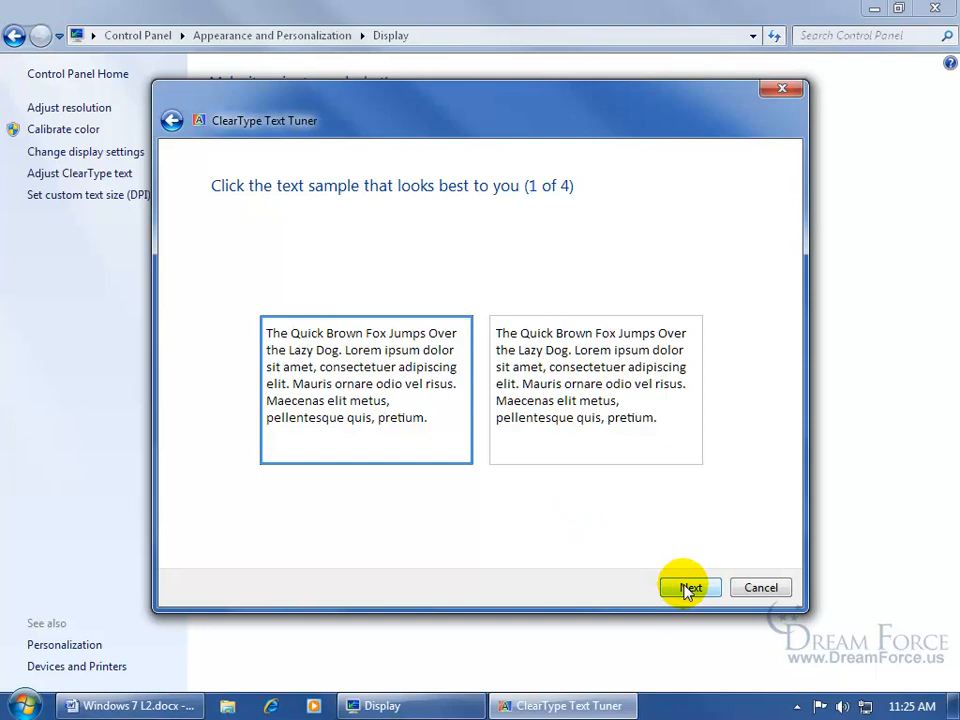
Accept the chosen text samples and finish the ClearType tuning.
left_click(689, 587)
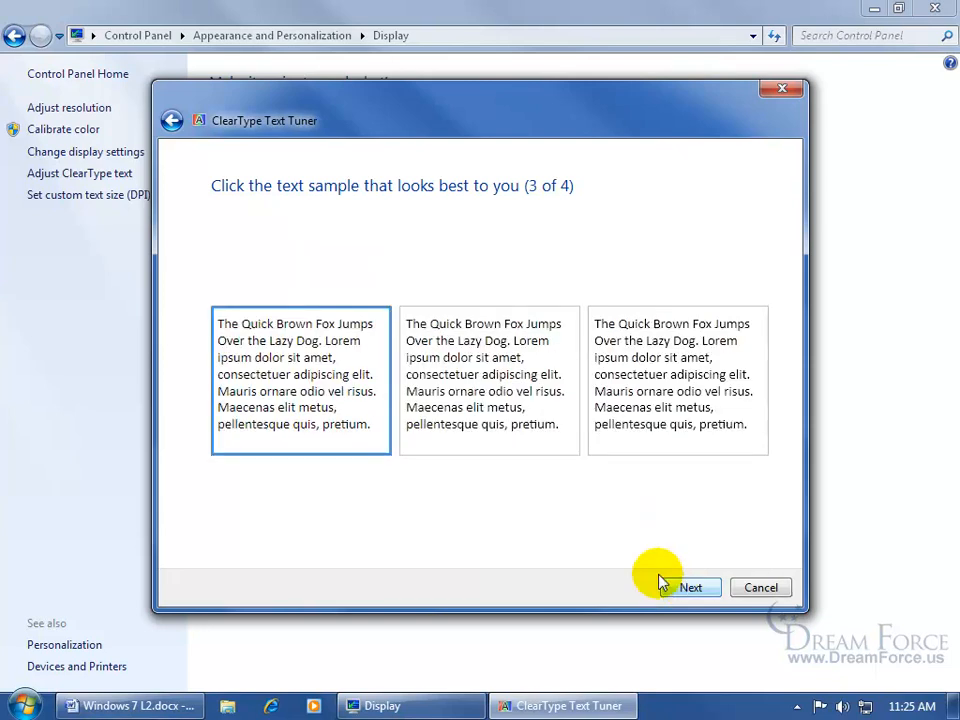
mouse_move(679, 483)
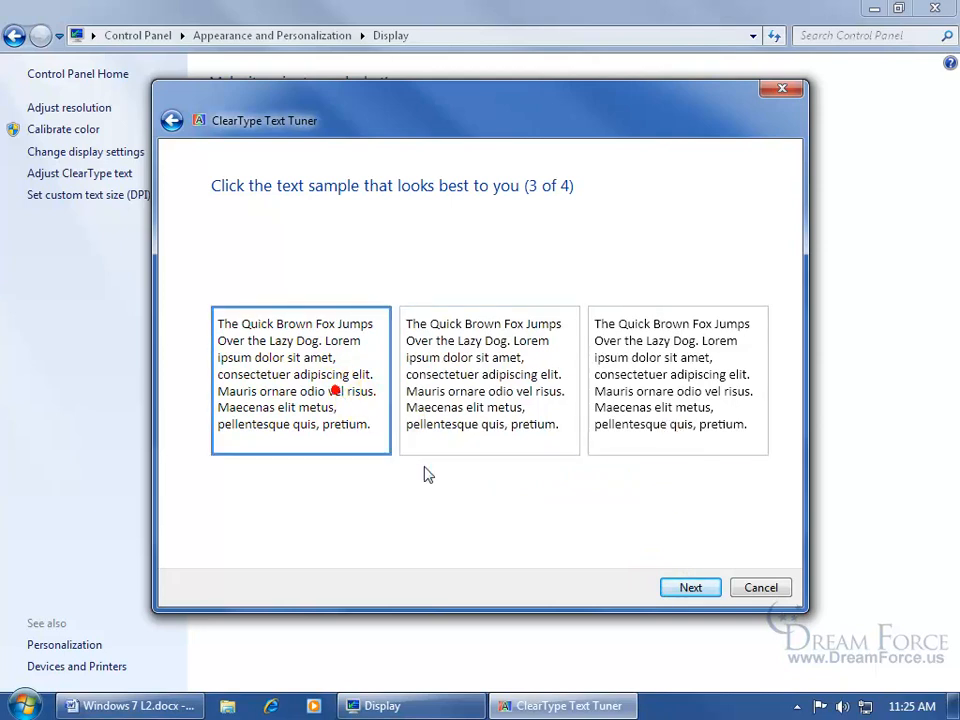
left_click(690, 587)
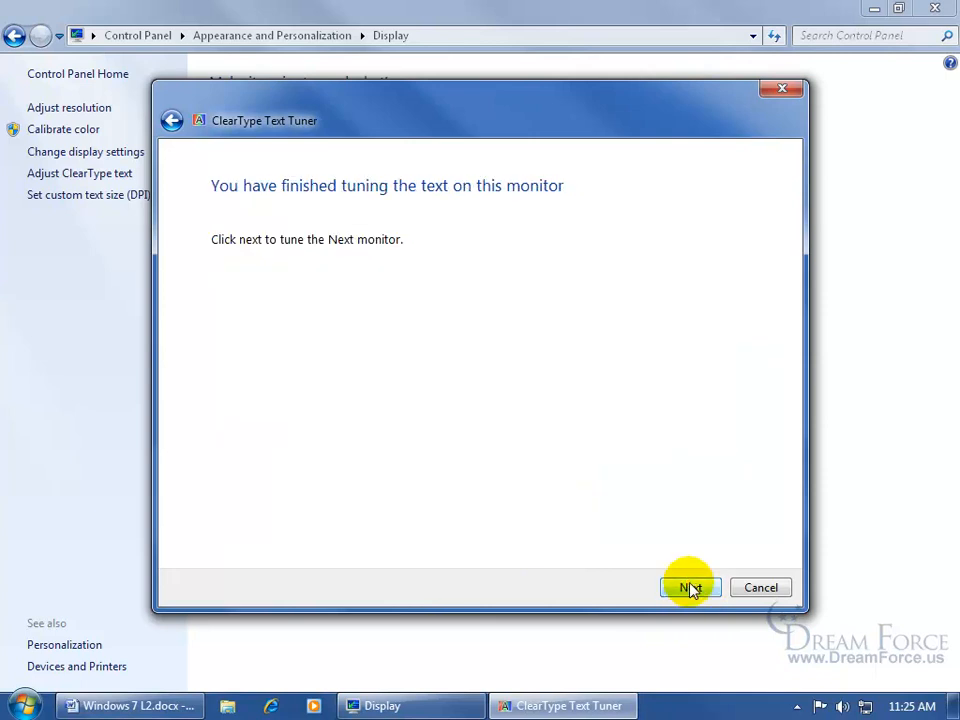
mouse_move(355, 297)
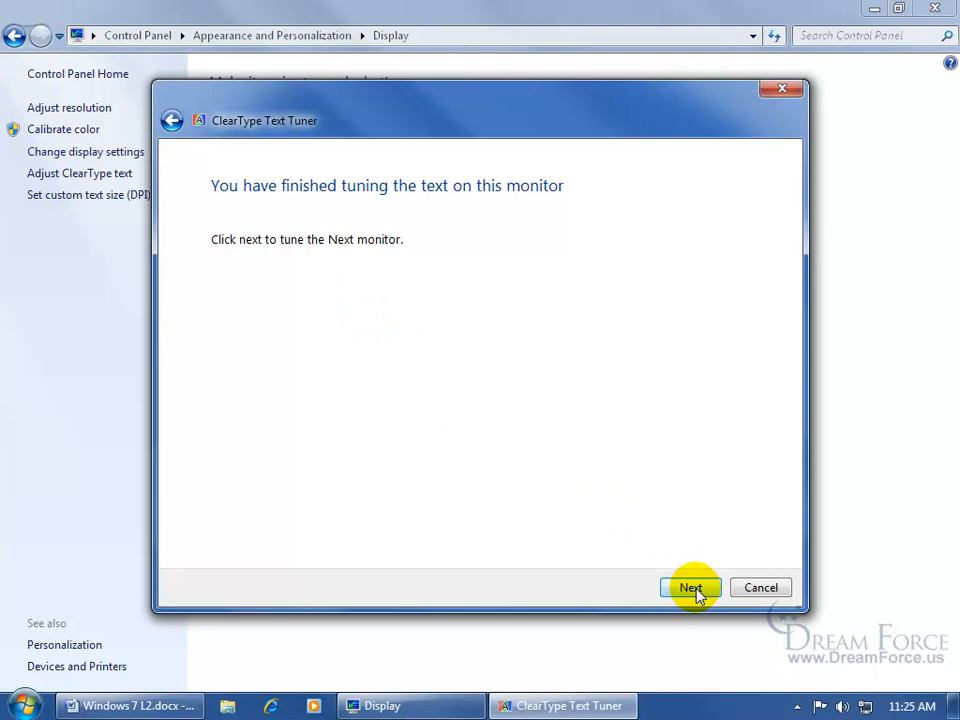
left_click(690, 587)
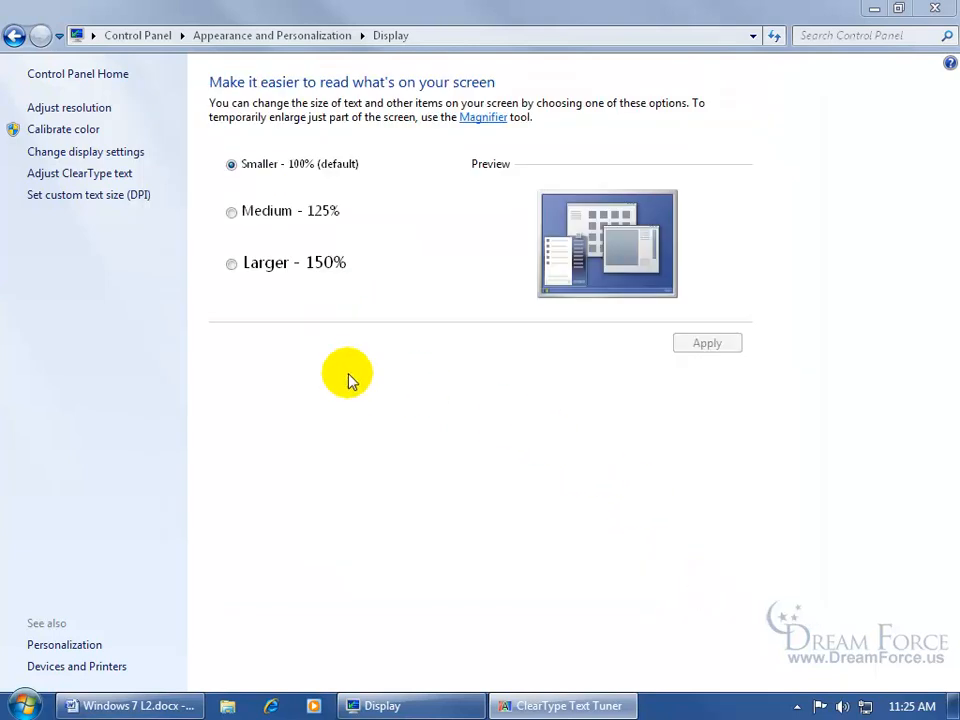
mouse_move(350, 381)
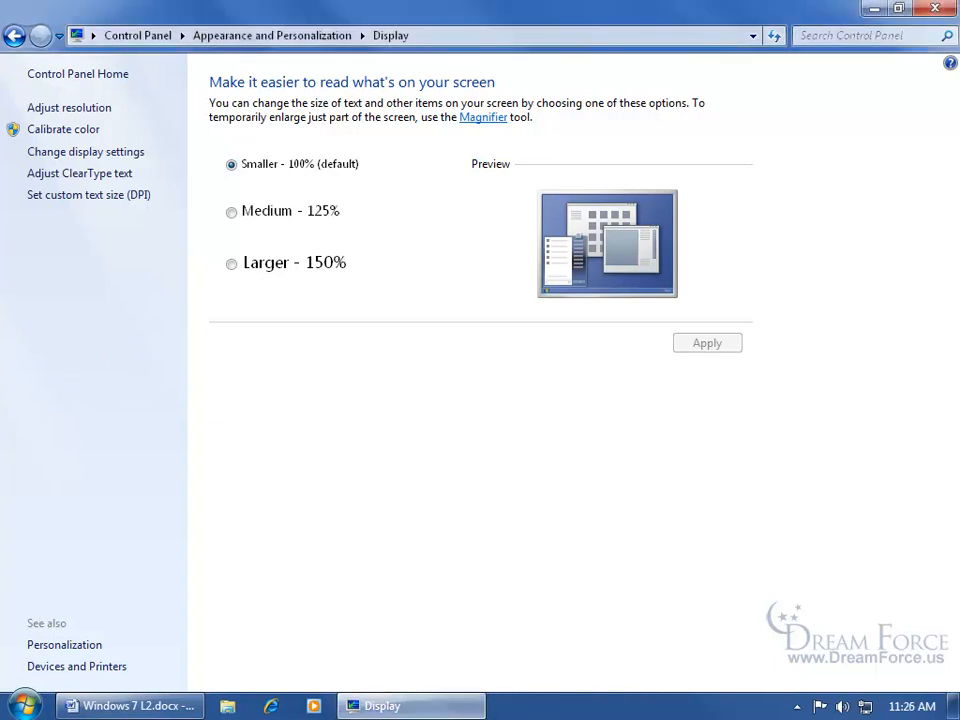
mouse_move(427, 461)
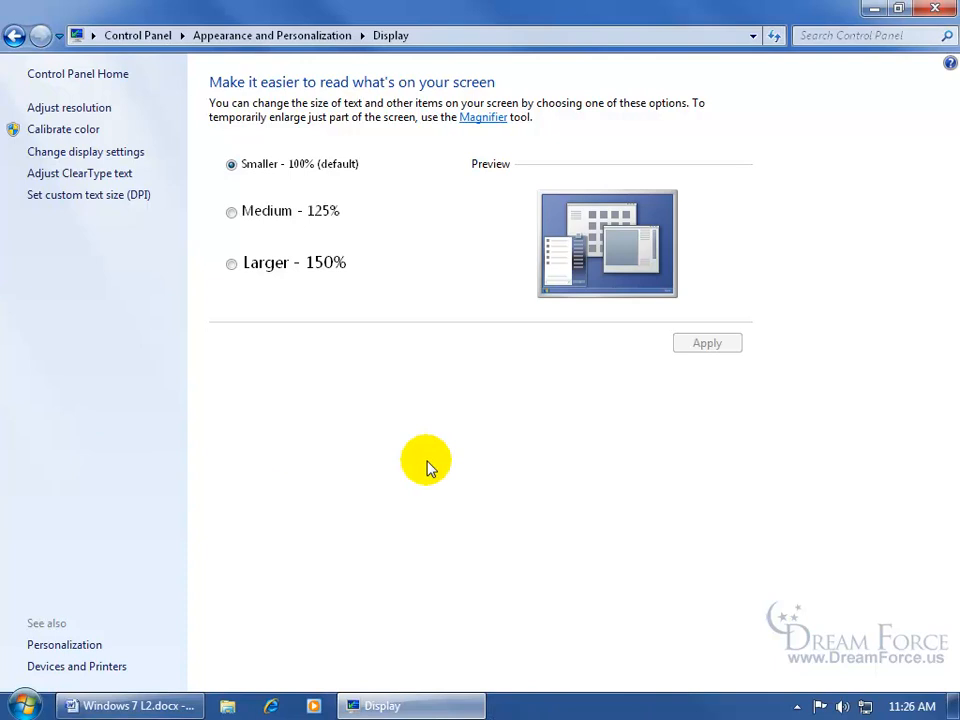
mouse_move(88, 194)
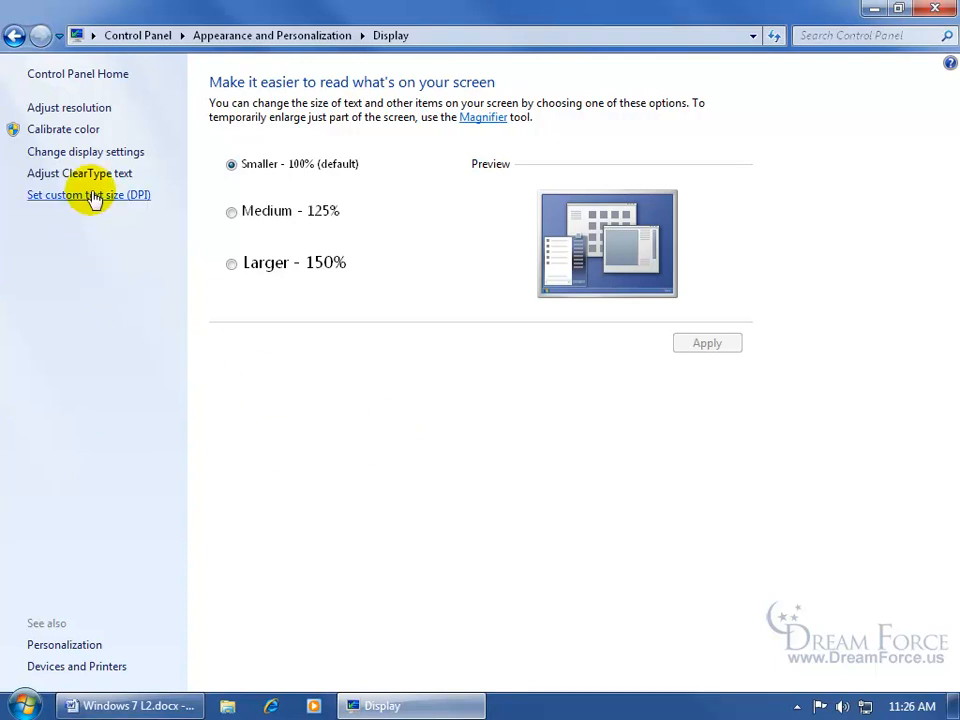
Verify Turn on ClearType is unchecked, cancel the tuner, and close Control Panel.
left_click(79, 173)
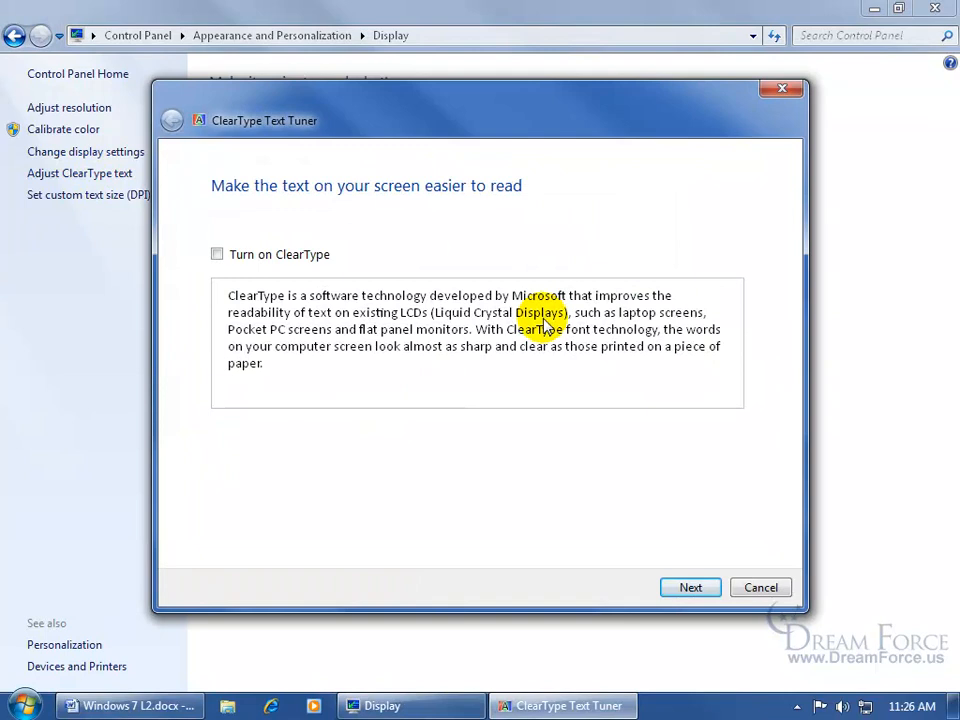
left_click(760, 587)
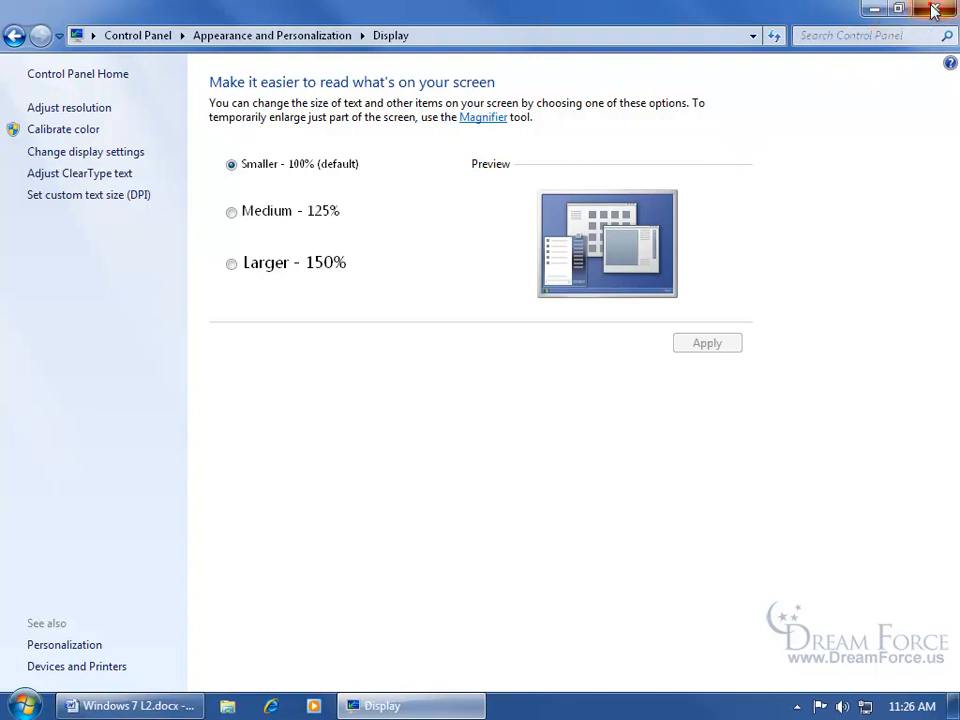
left_click(935, 9)
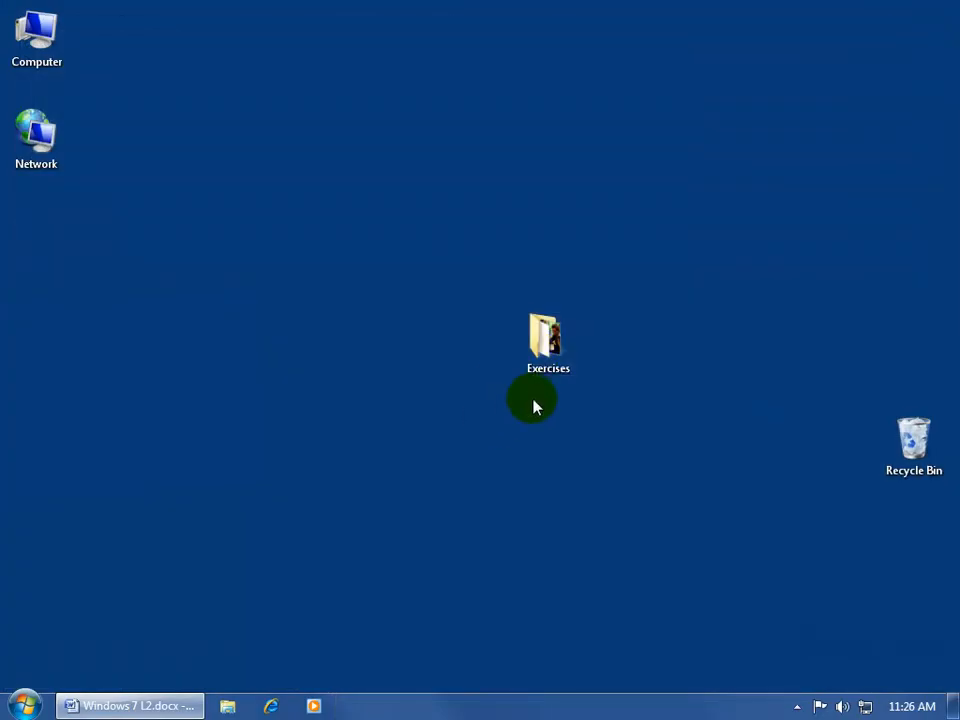
mouse_move(562, 388)
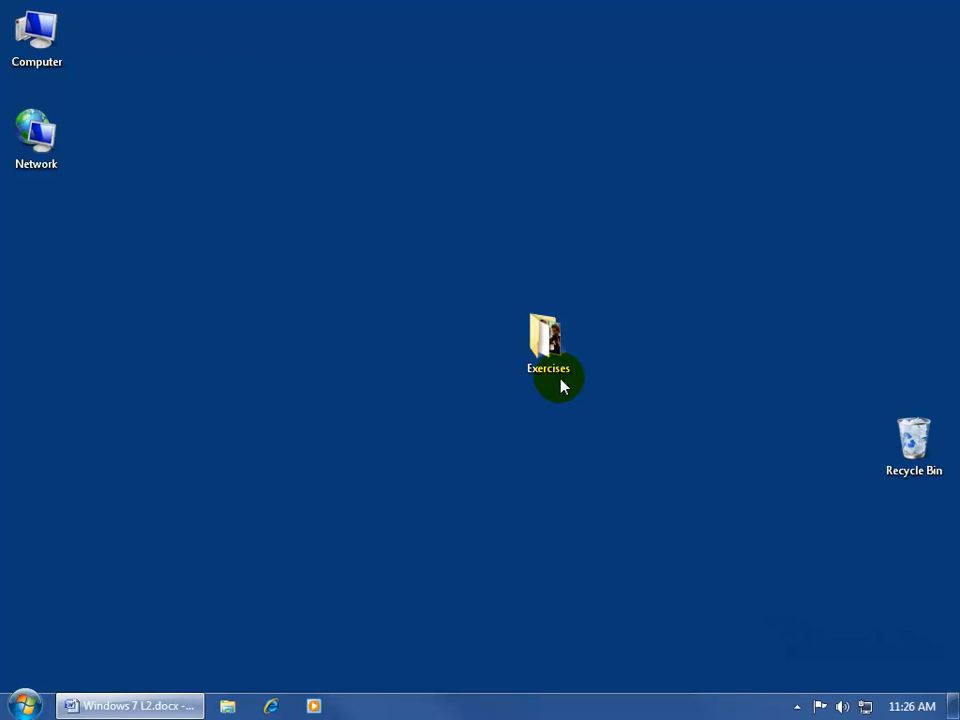
mouse_move(258, 707)
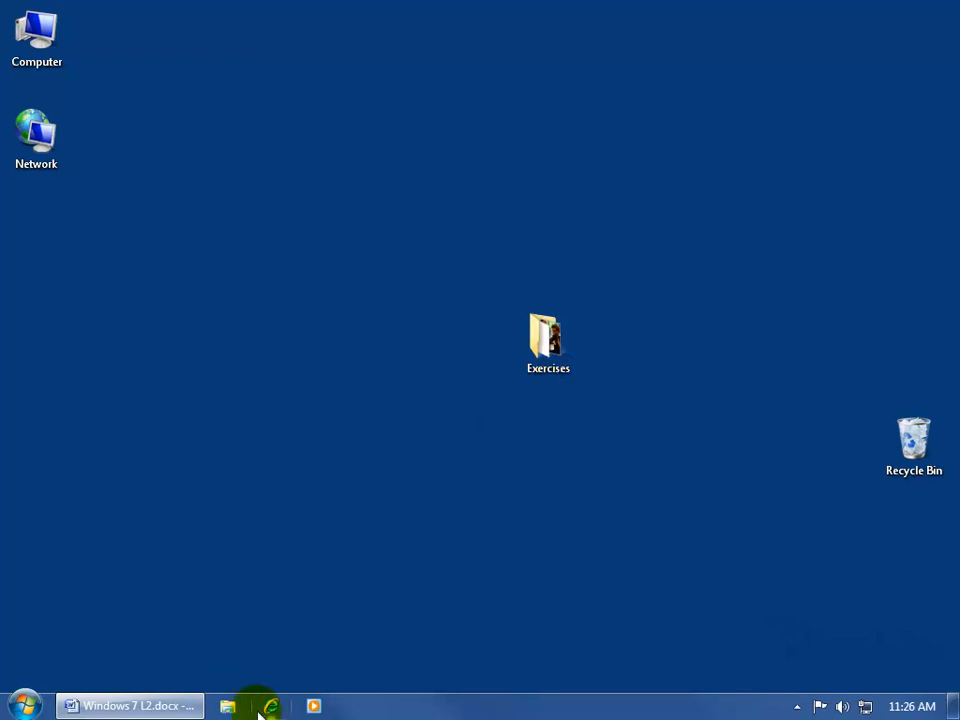
Open Internet Options from Internet Explorer's Tools menu and center the dialog.
left_click(271, 706)
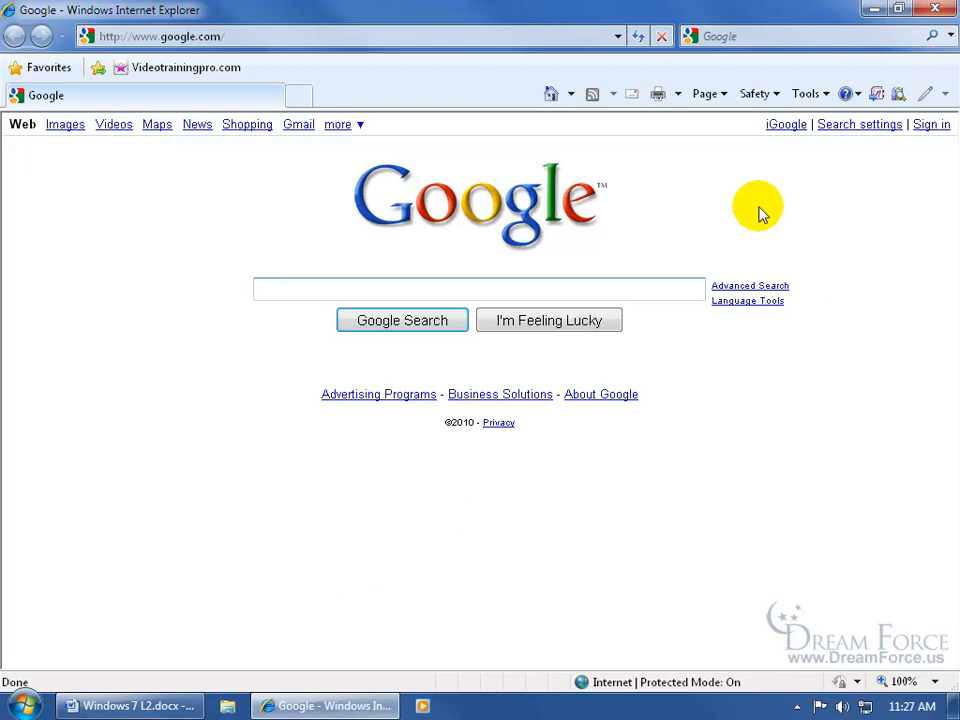
left_click(806, 93)
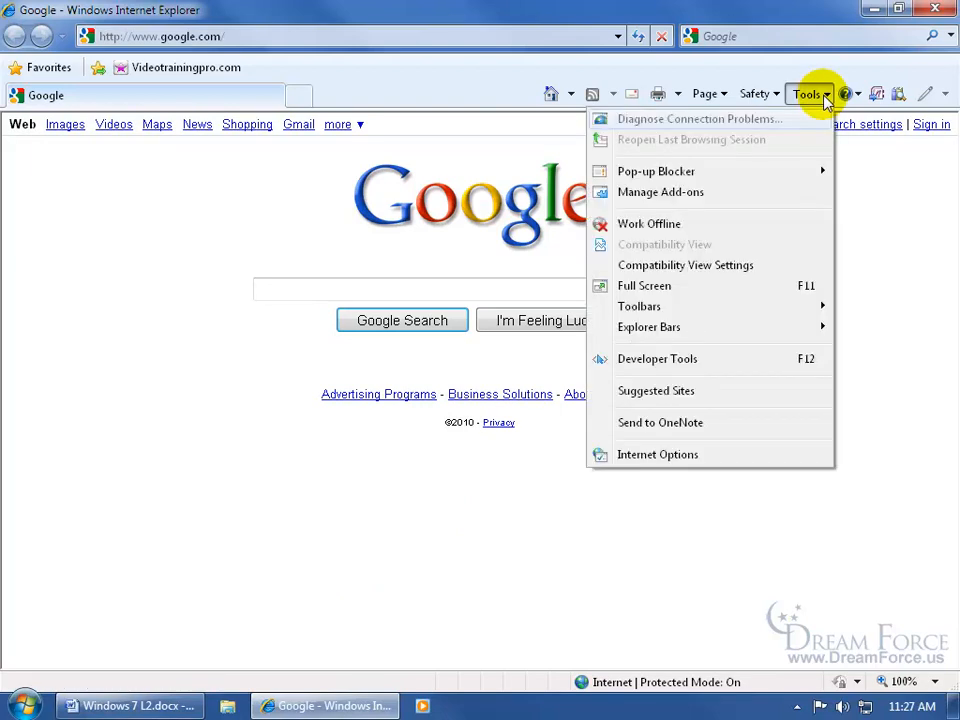
left_click(657, 454)
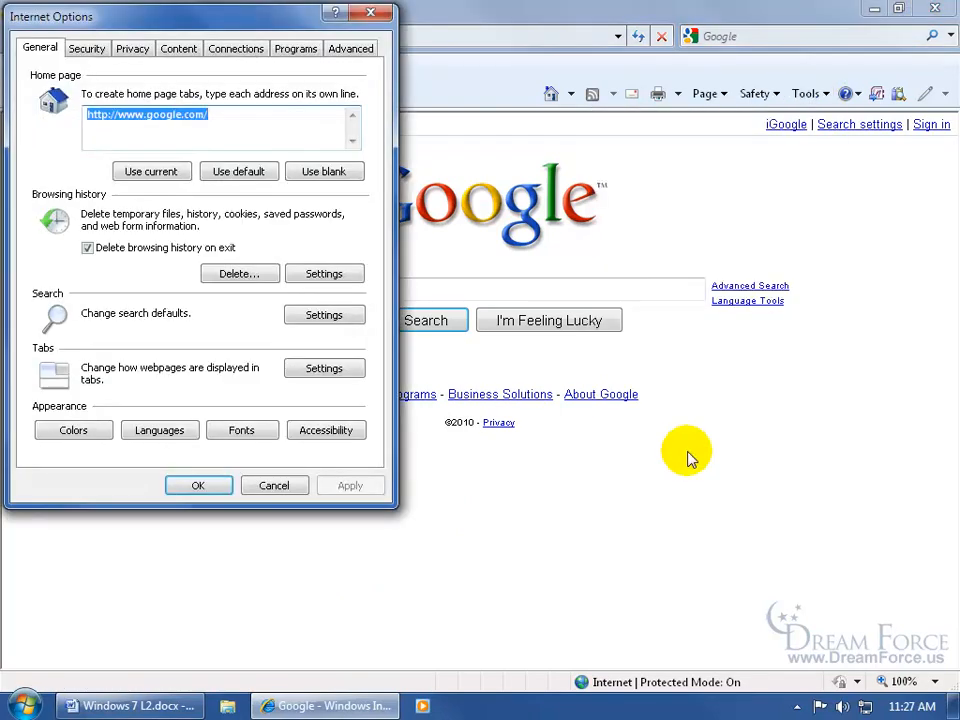
left_click_drag(200, 16, 459, 160)
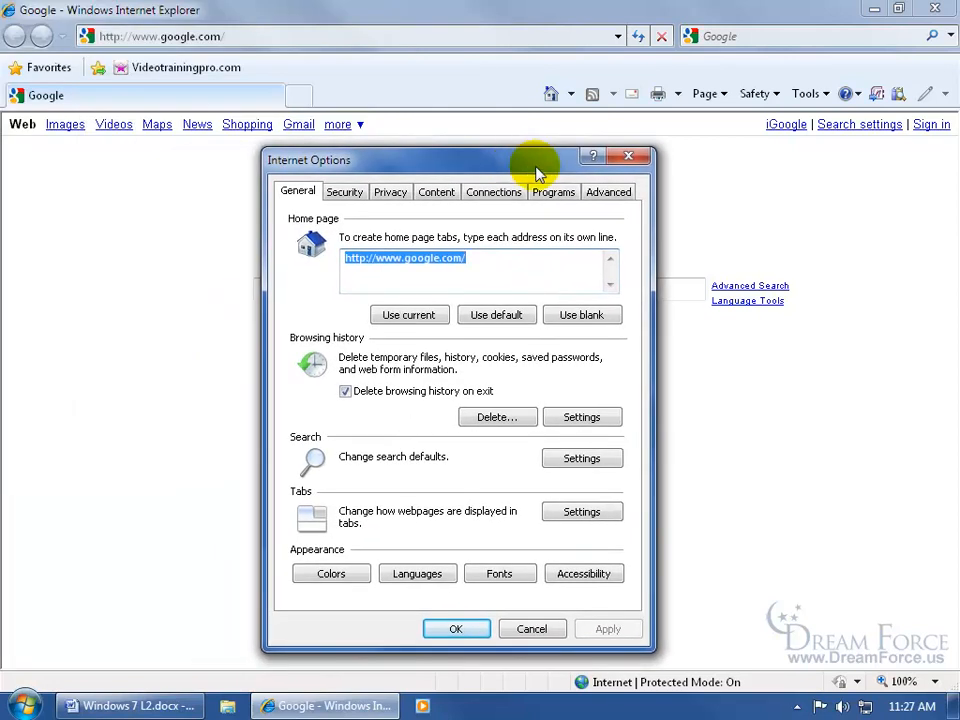
Verify 'Always use ClearType for HTML' is unchecked on Advanced, then cancel.
left_click(608, 191)
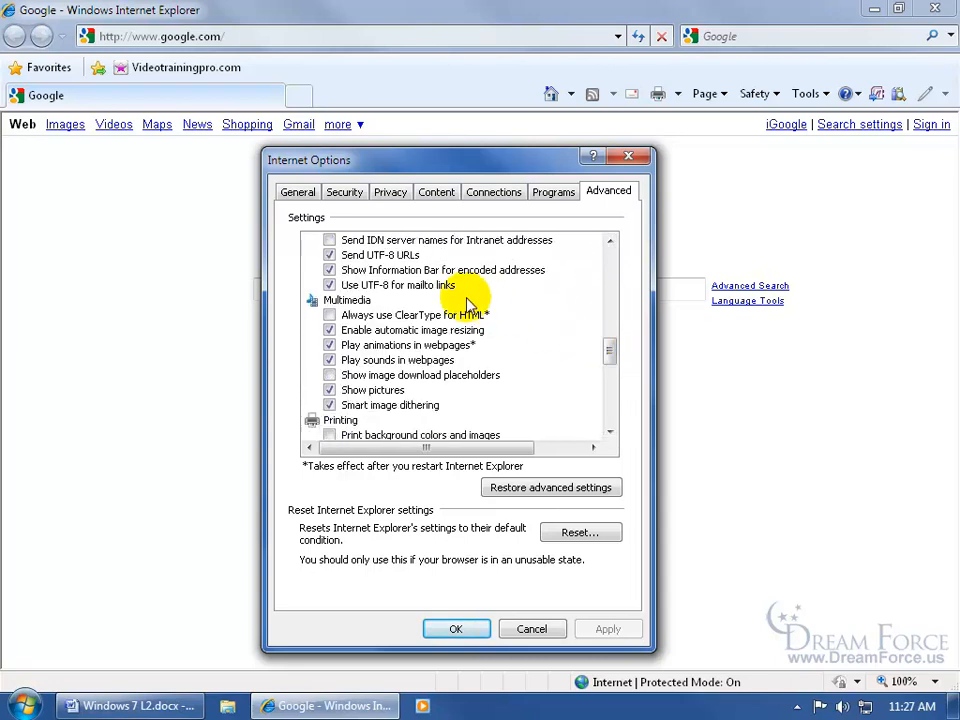
mouse_move(548, 325)
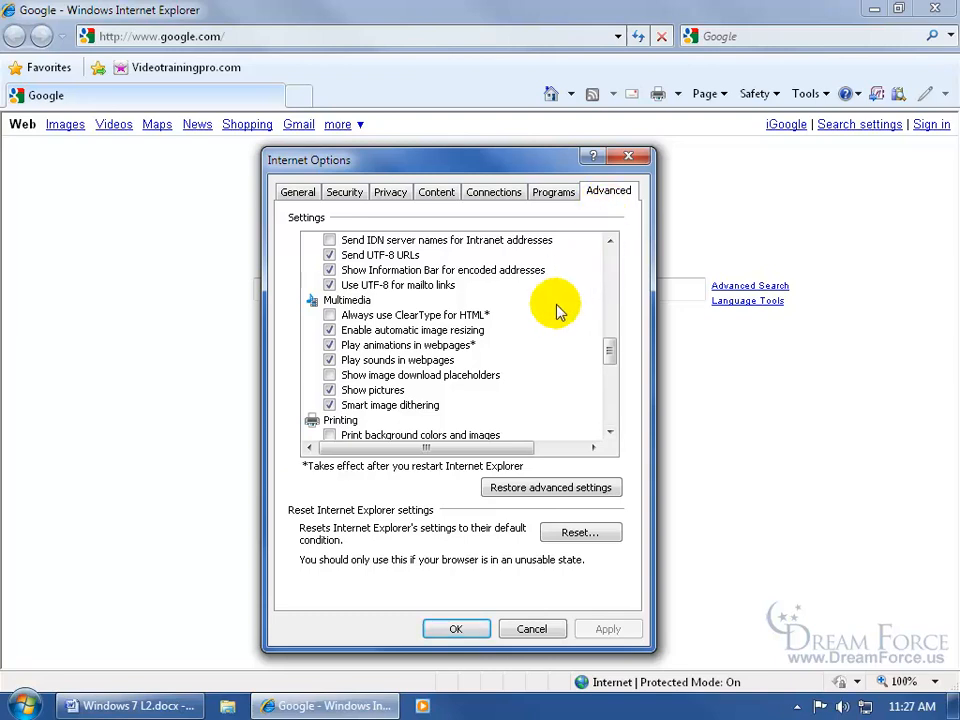
mouse_move(410, 340)
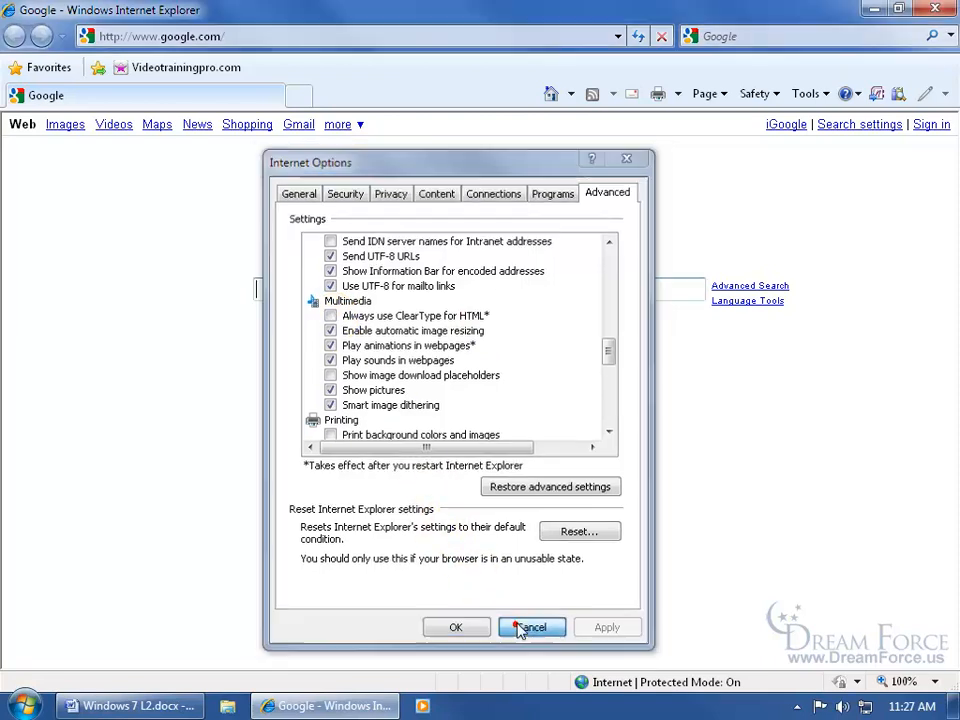
left_click(531, 627)
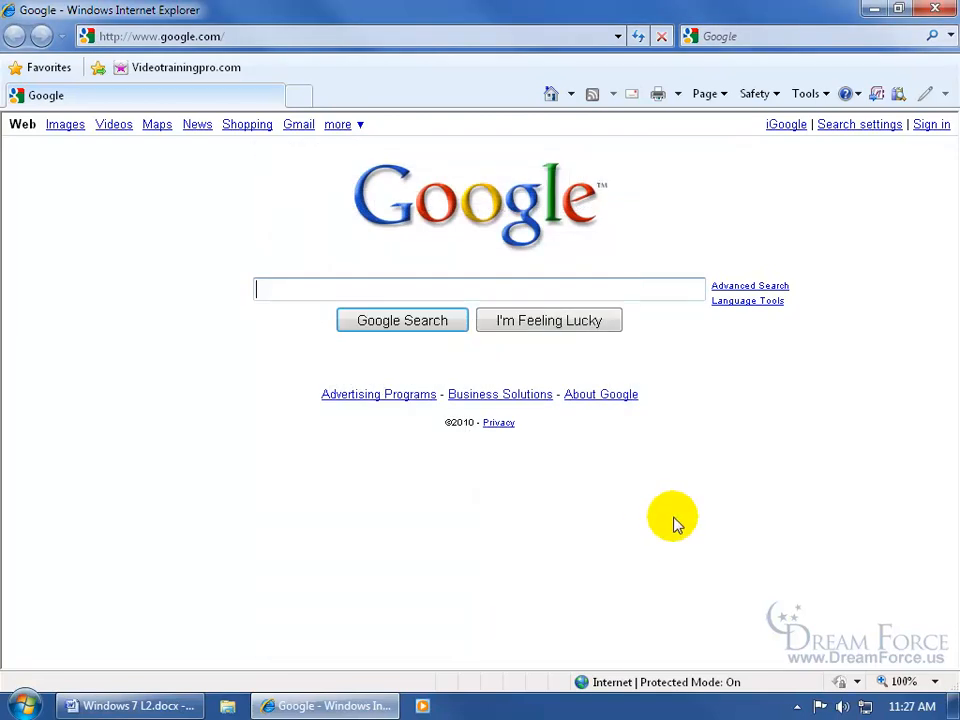